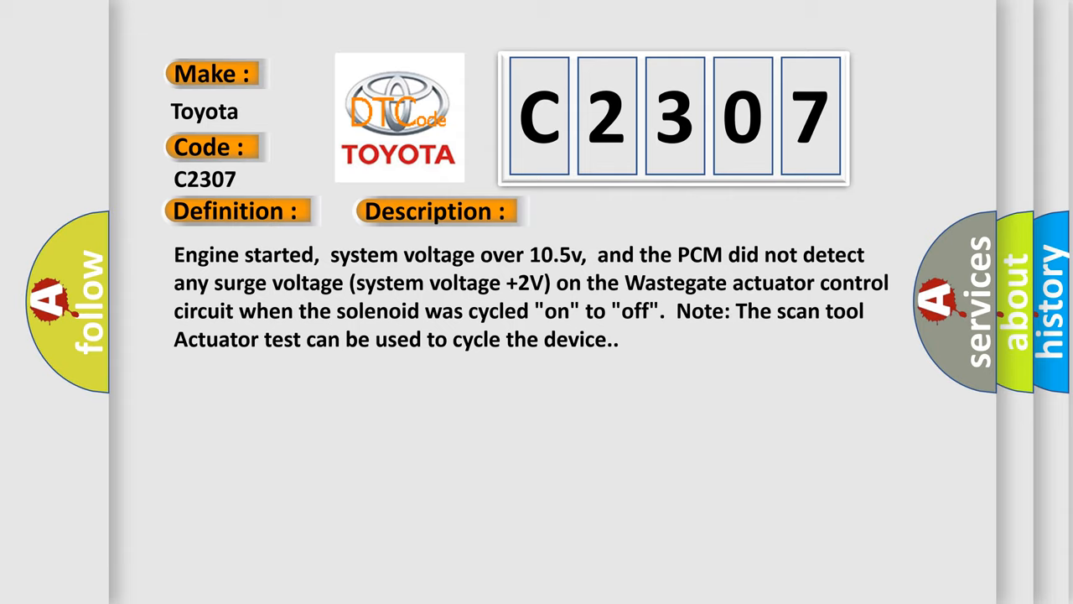
left_click(618, 211)
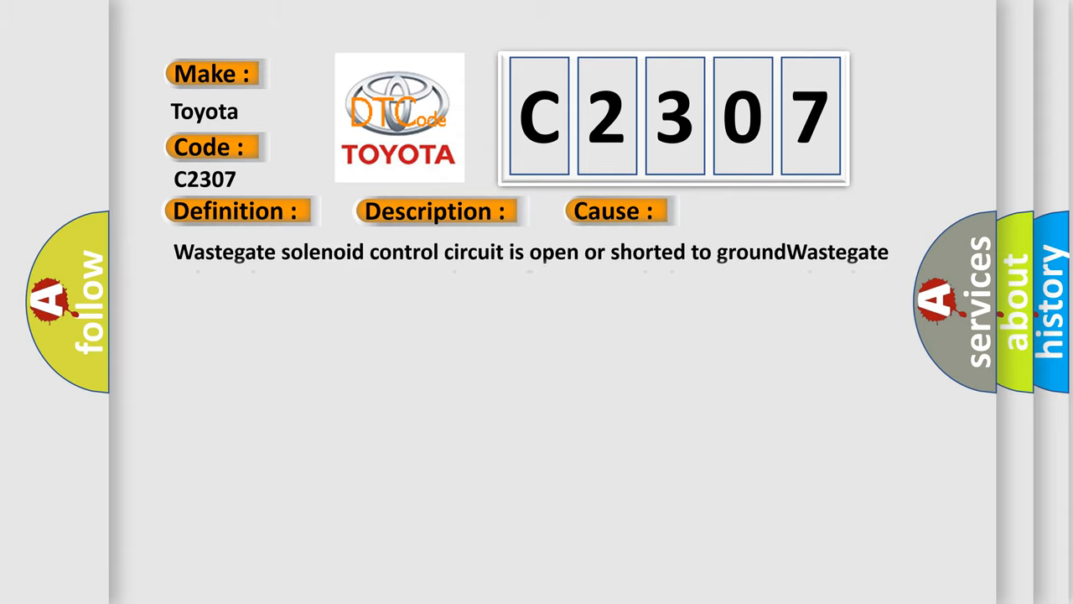